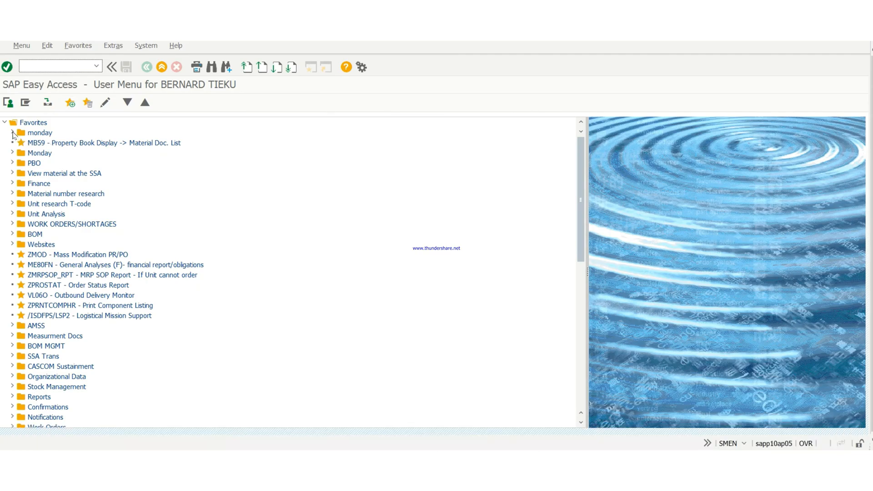
mouse_move(53, 147)
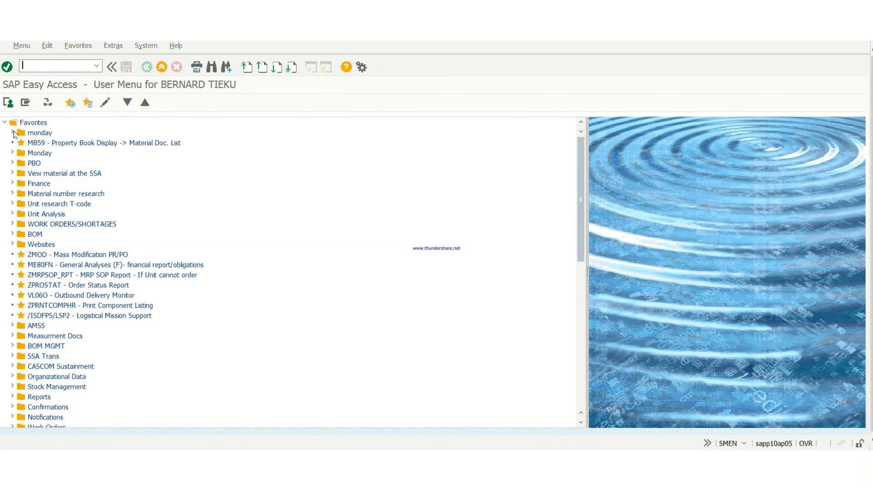
Open the Unit Supply Menu (ZUSMENU) and launch Property Disposition's PBO Workbench
text(zusme)
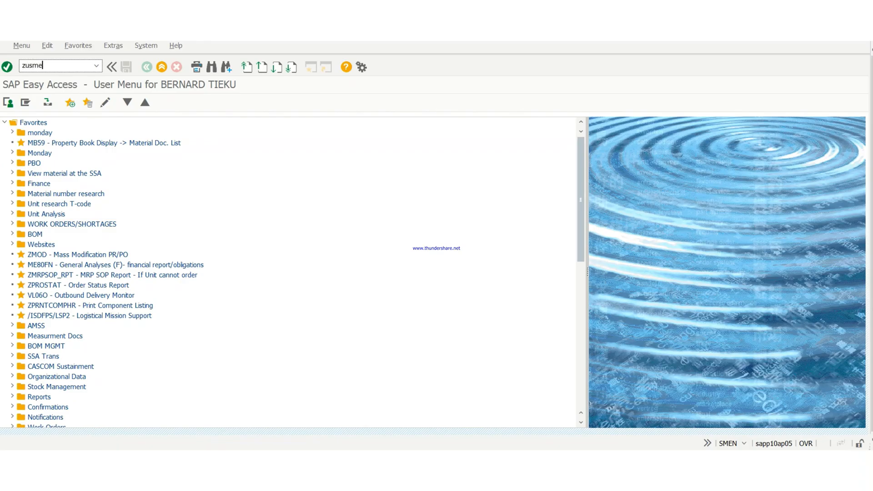
key(Enter)
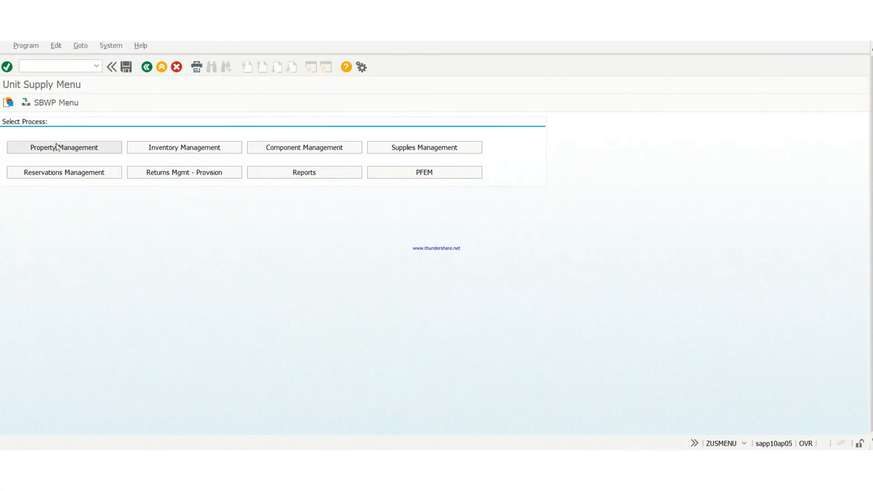
click(63, 147)
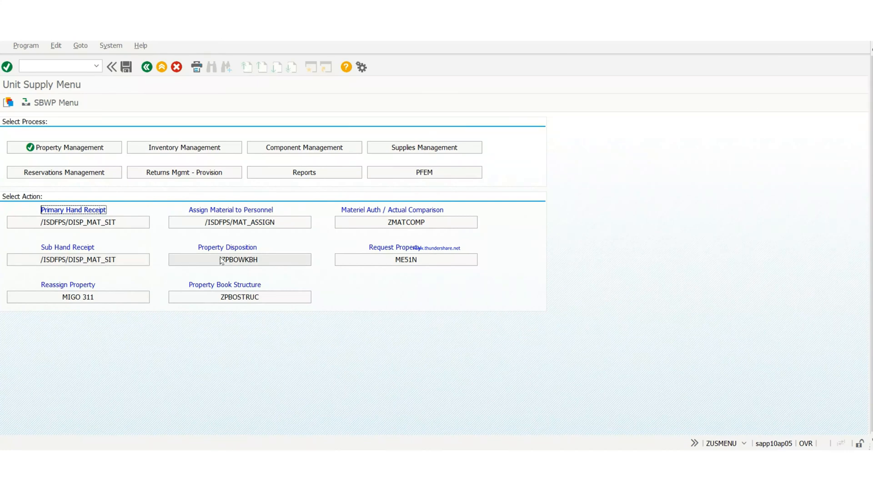
click(240, 260)
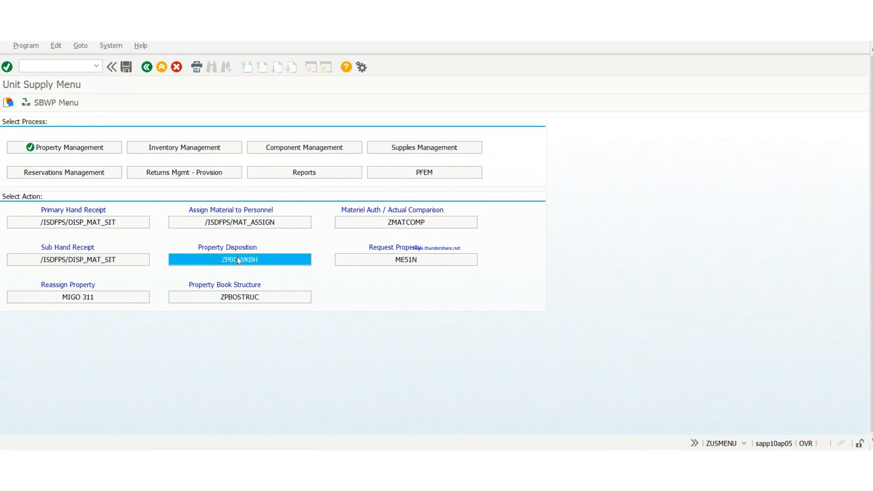
click(240, 259)
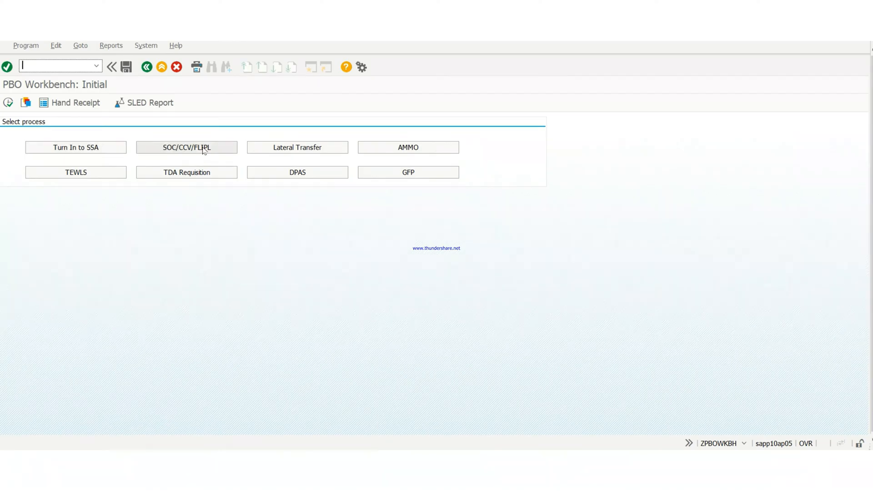
mouse_move(298, 147)
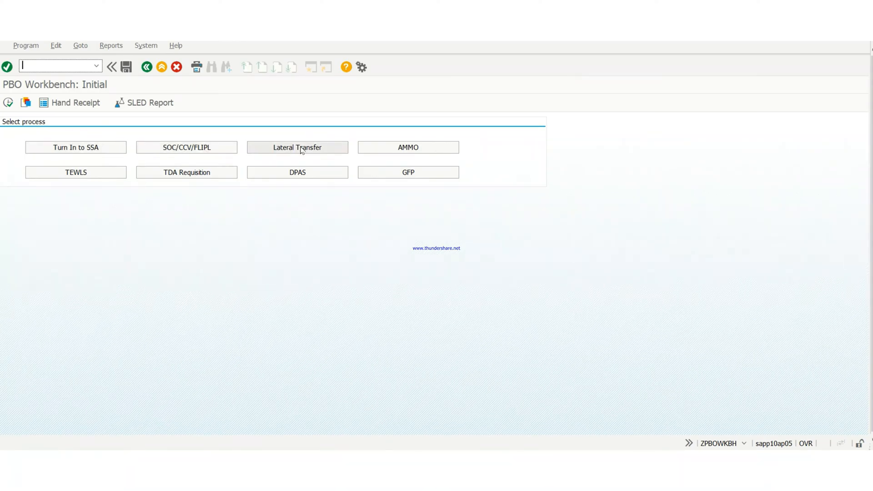
Start a lateral transfer issue PR and list materials in storage location AN5M
click(297, 147)
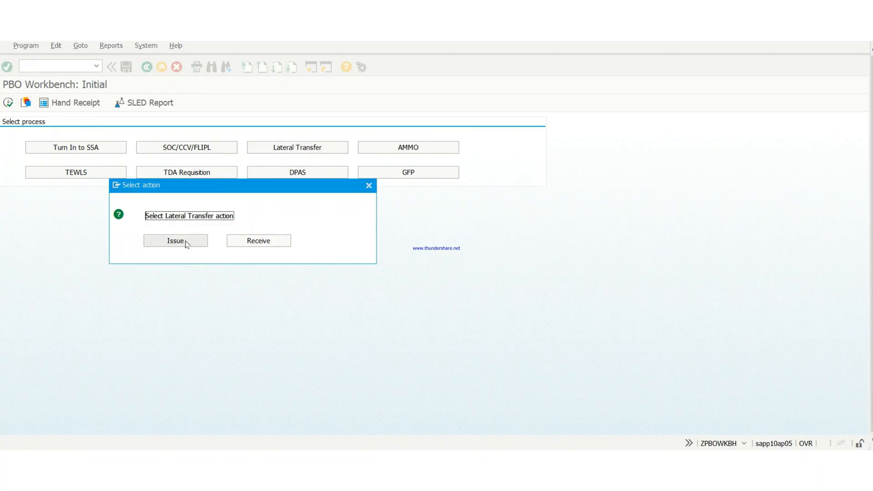
click(175, 241)
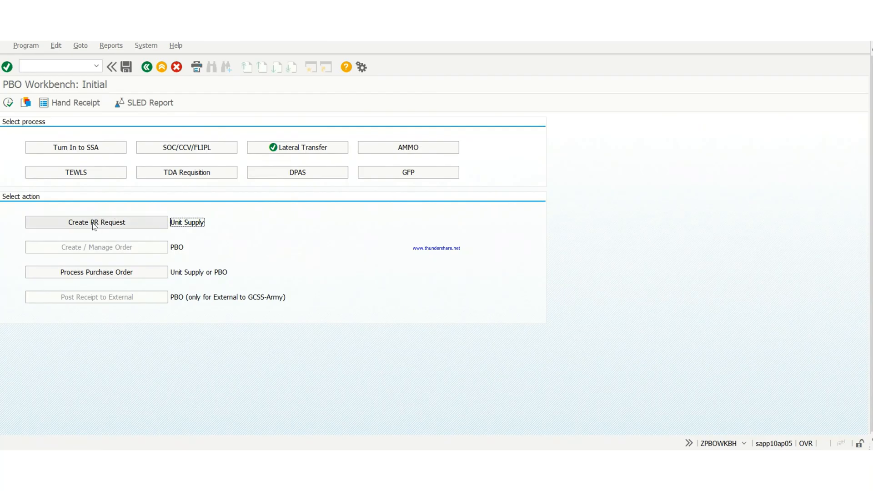
click(96, 221)
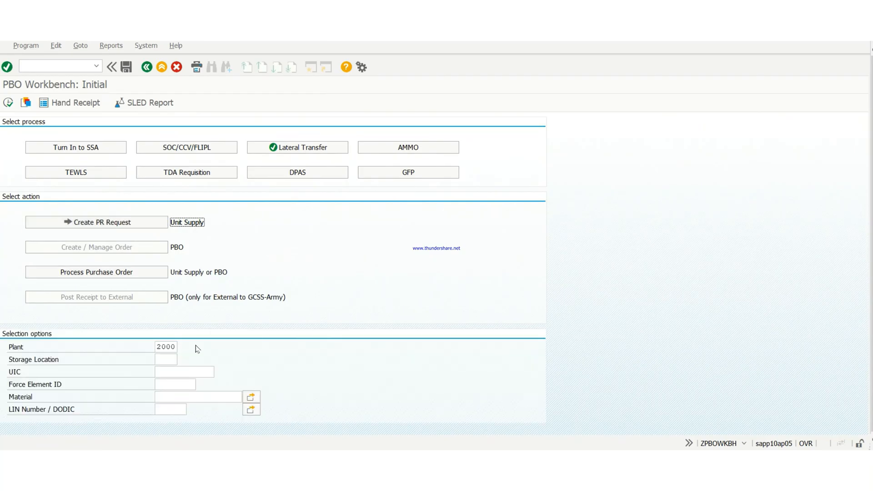
mouse_move(166, 357)
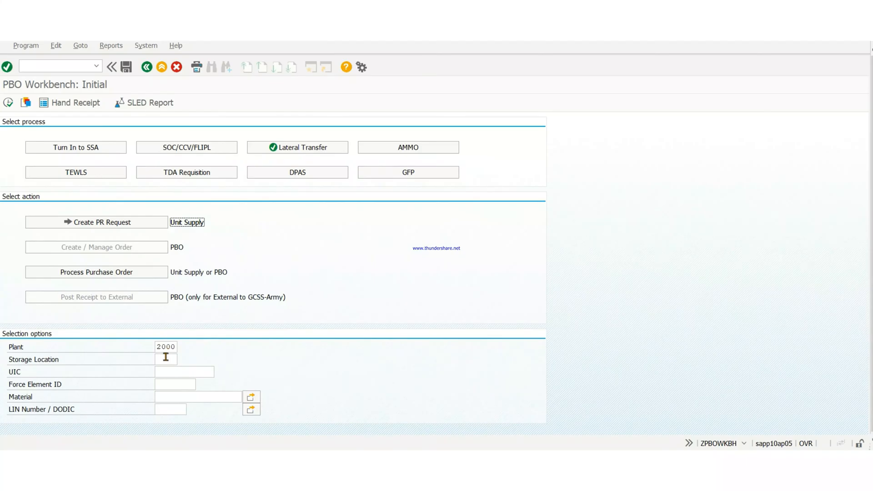
text(a)
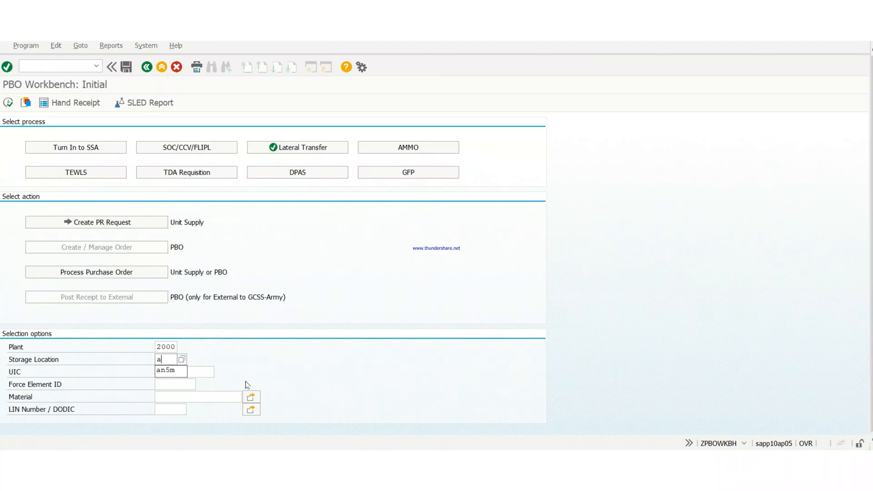
text(n5m)
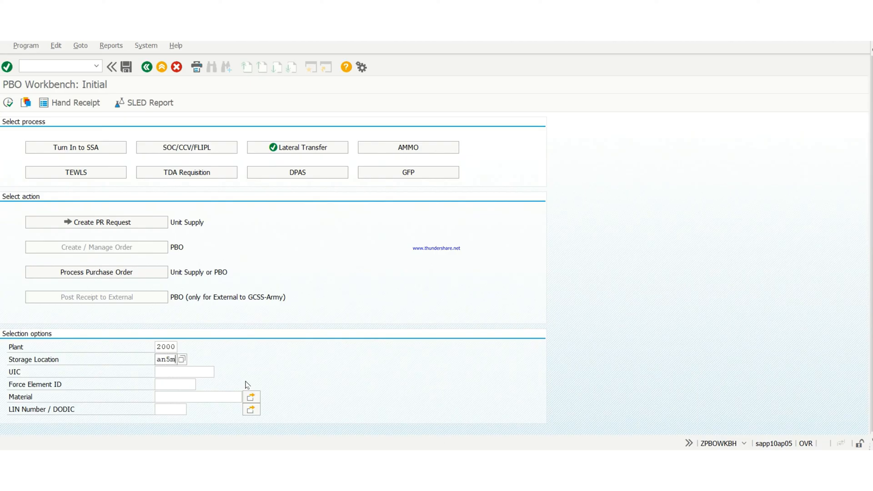
mouse_move(202, 374)
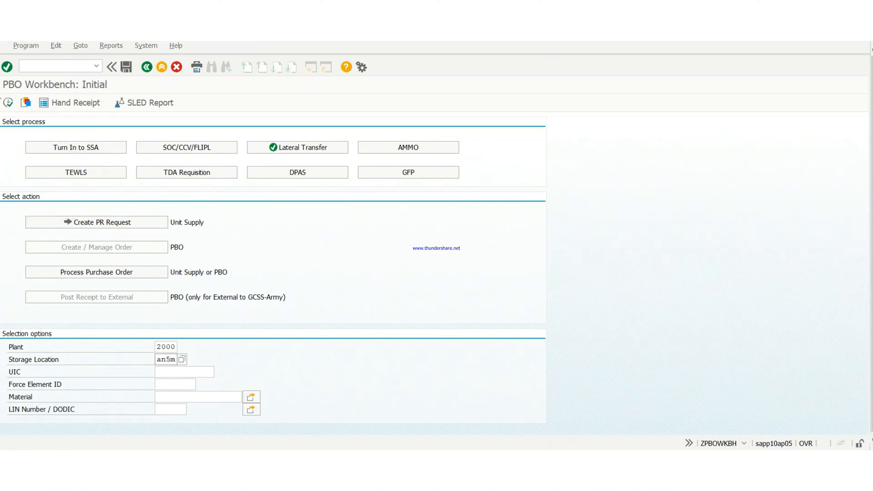
click(8, 103)
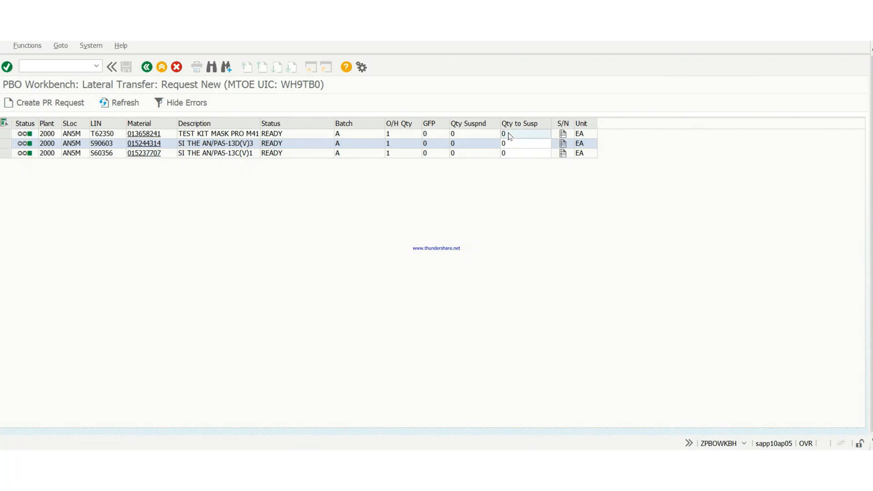
Set quantity 1 for test kit mask 013658241, select its row, and request PR creation
click(523, 133)
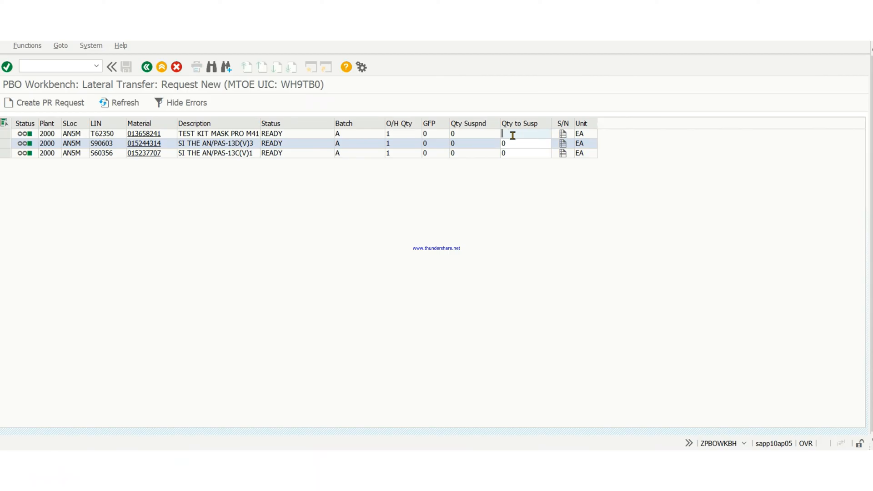
text(1)
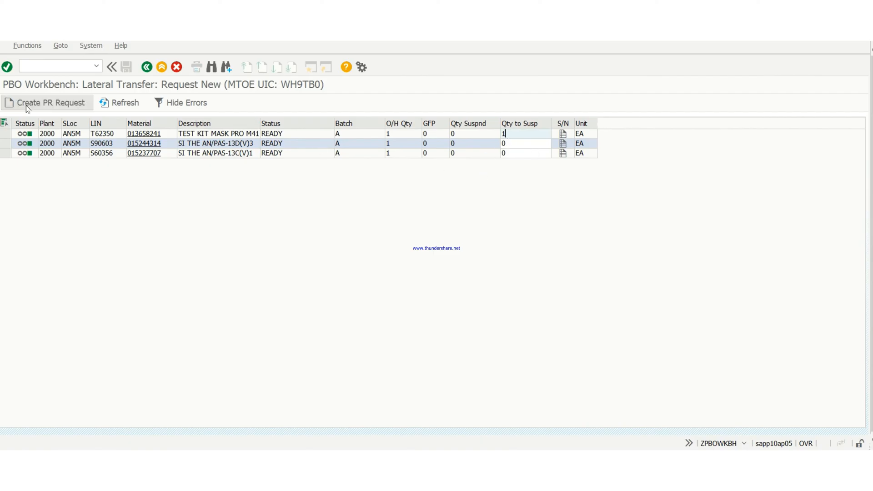
click(52, 102)
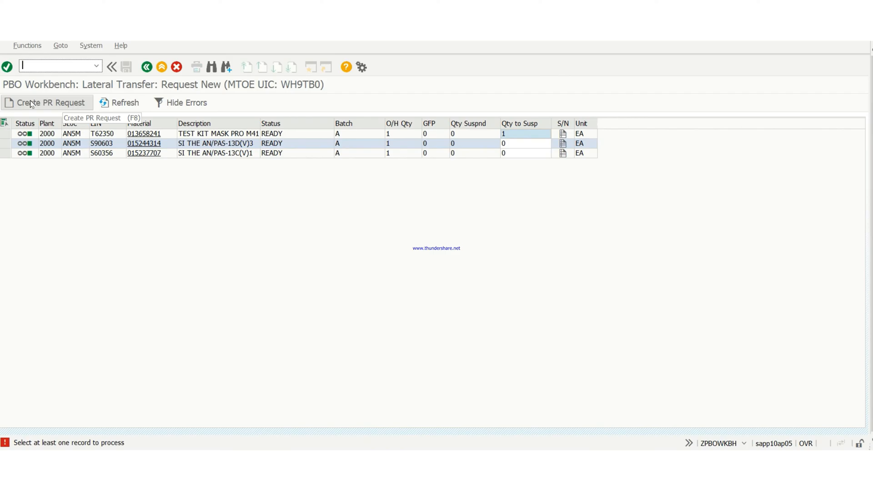
click(5, 134)
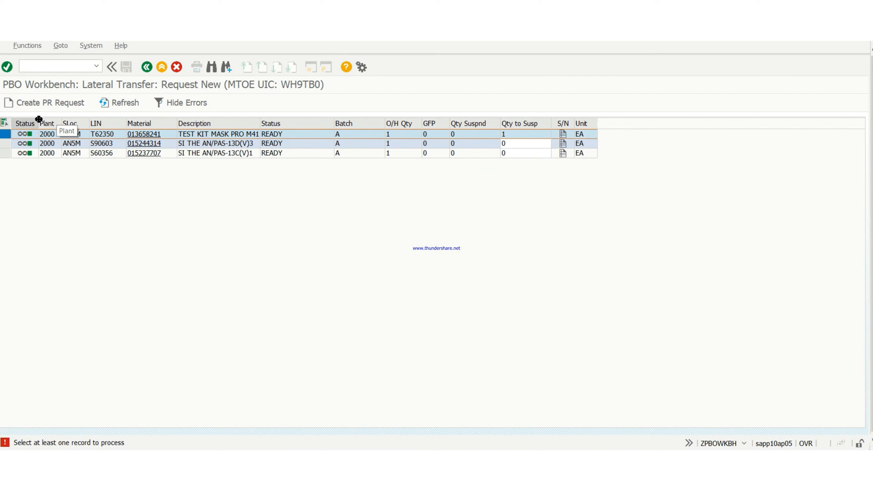
click(50, 102)
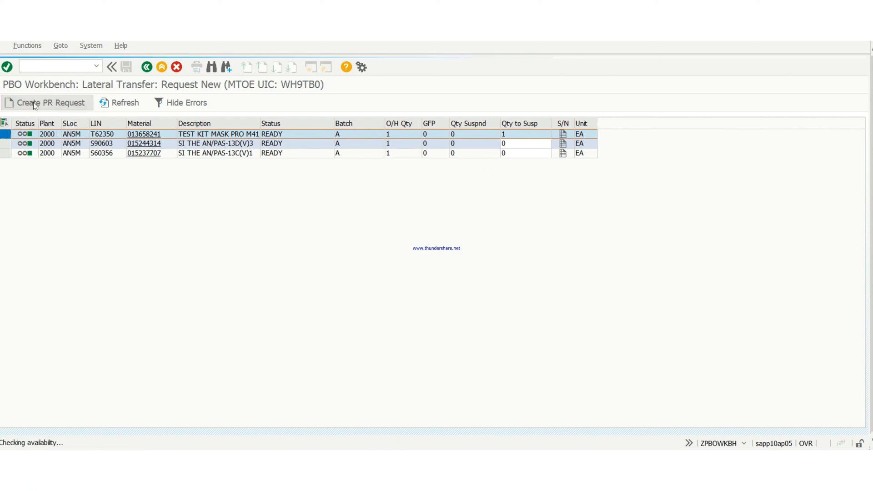
click(46, 102)
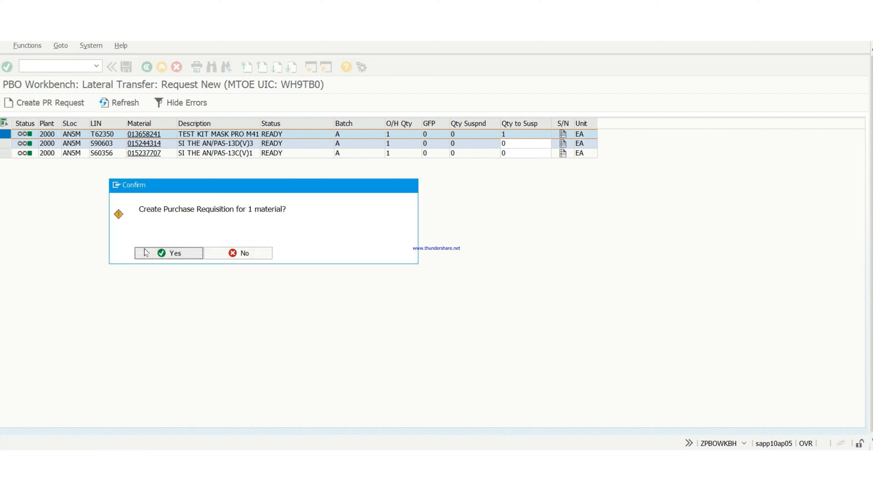
Confirm the one-material requisition and enter WH9TC0 as the gaining UIC
click(173, 253)
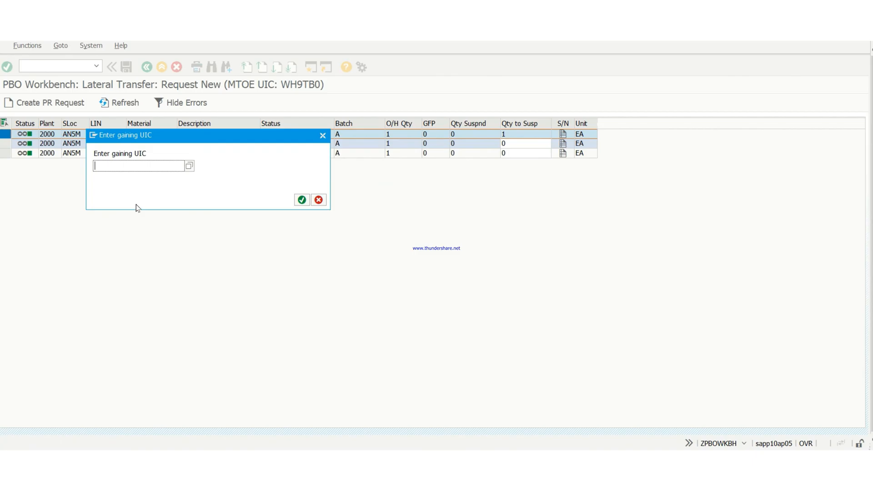
text(w)
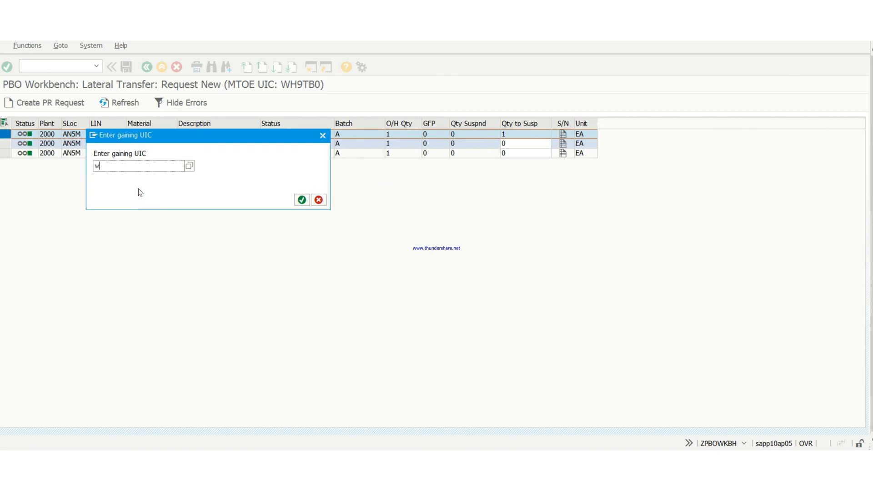
text(h)
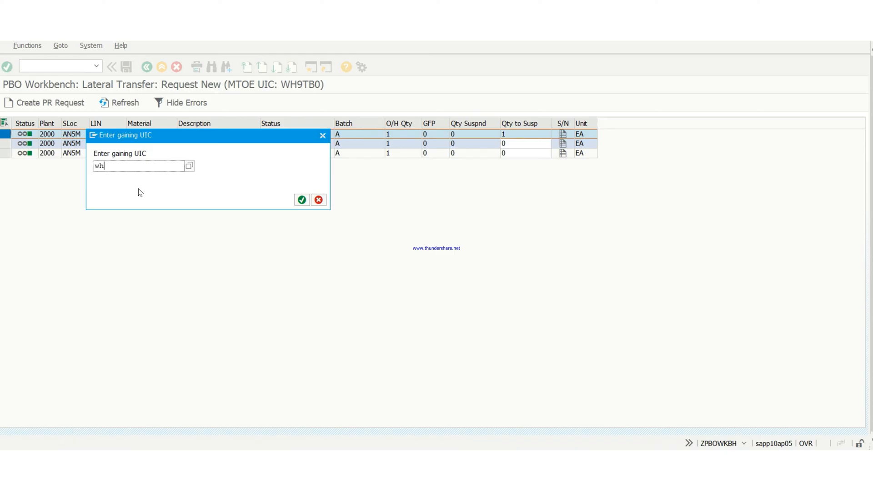
text(9t)
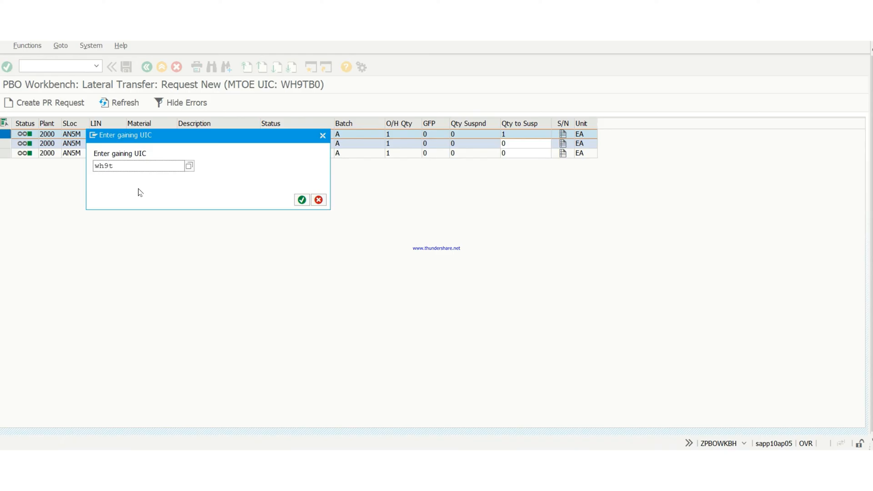
text(c0)
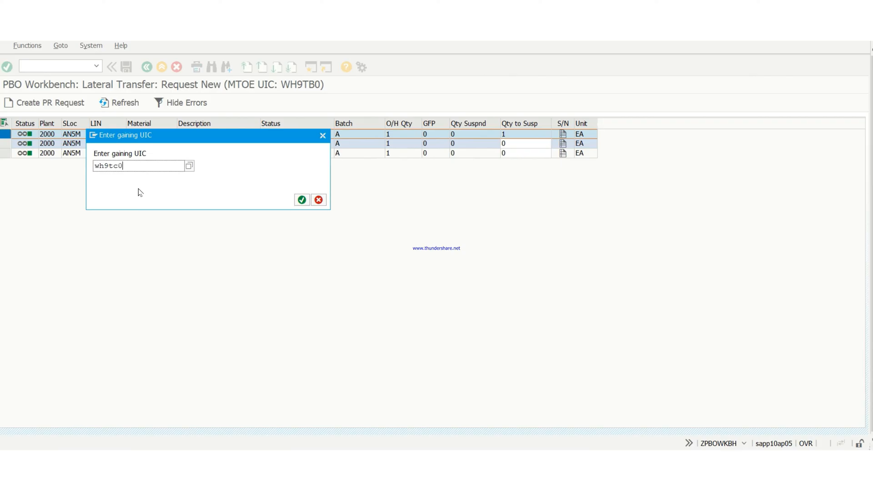
mouse_move(289, 201)
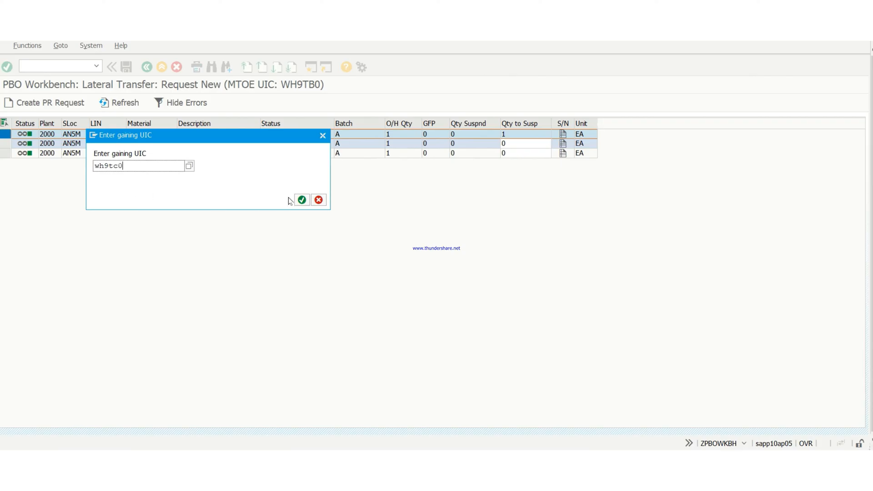
mouse_move(301, 200)
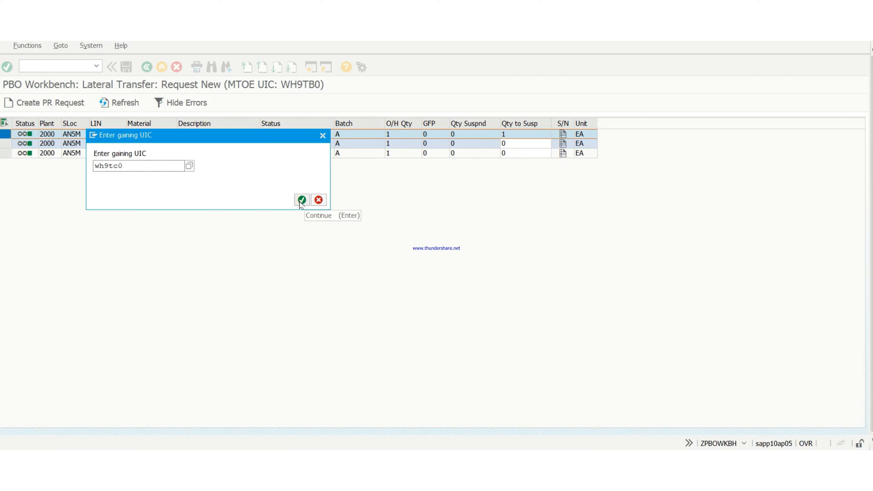
click(302, 200)
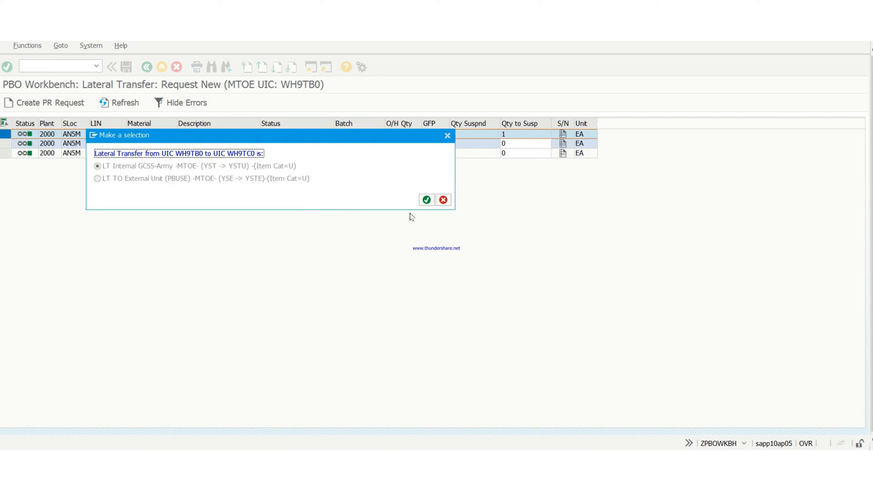
click(426, 199)
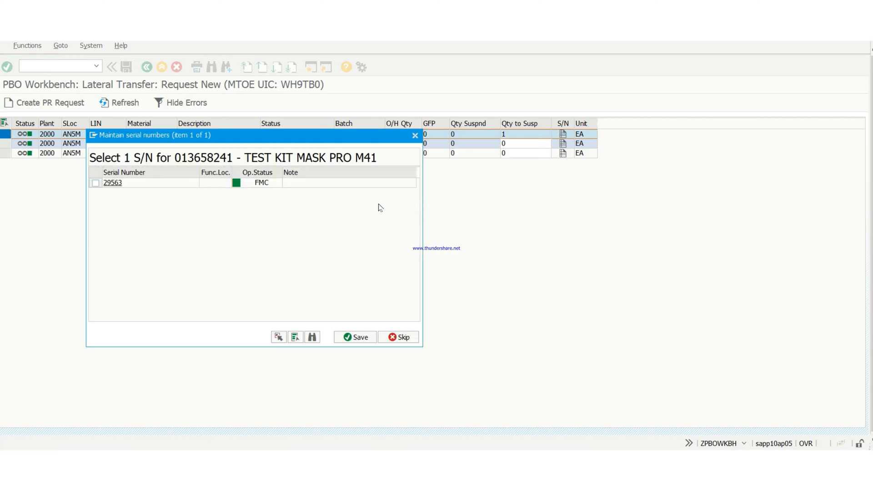
mouse_move(99, 195)
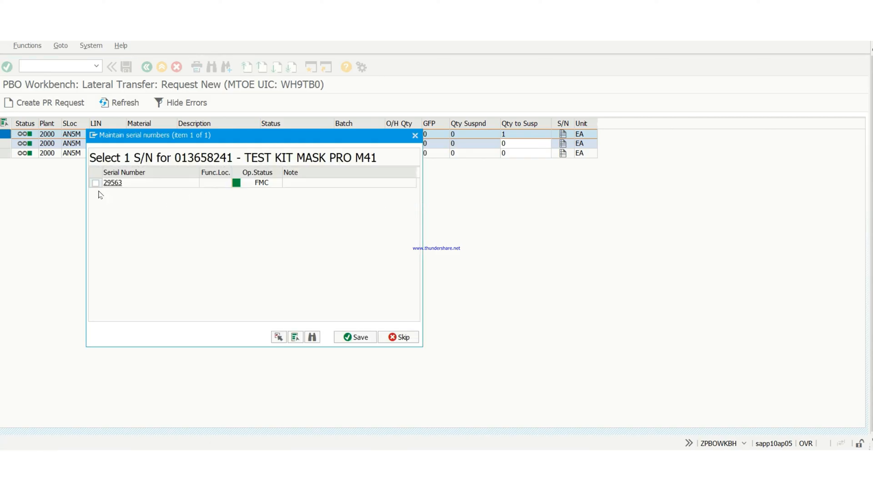
click(94, 183)
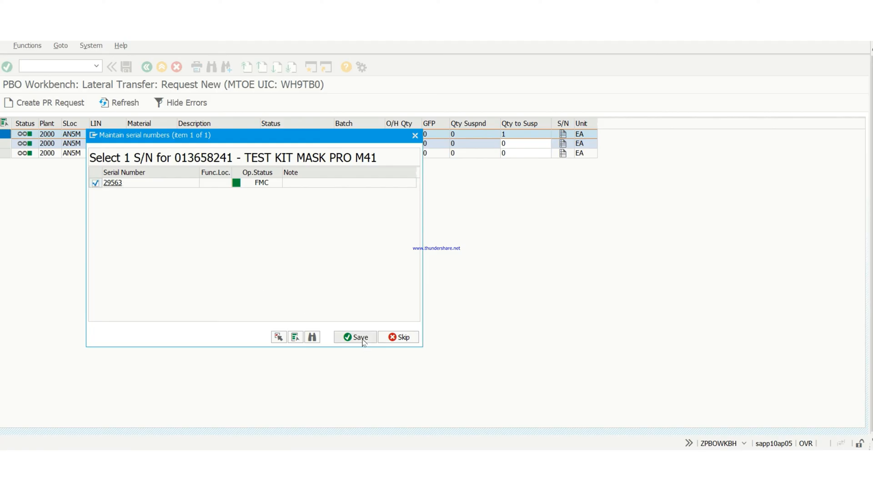
click(355, 337)
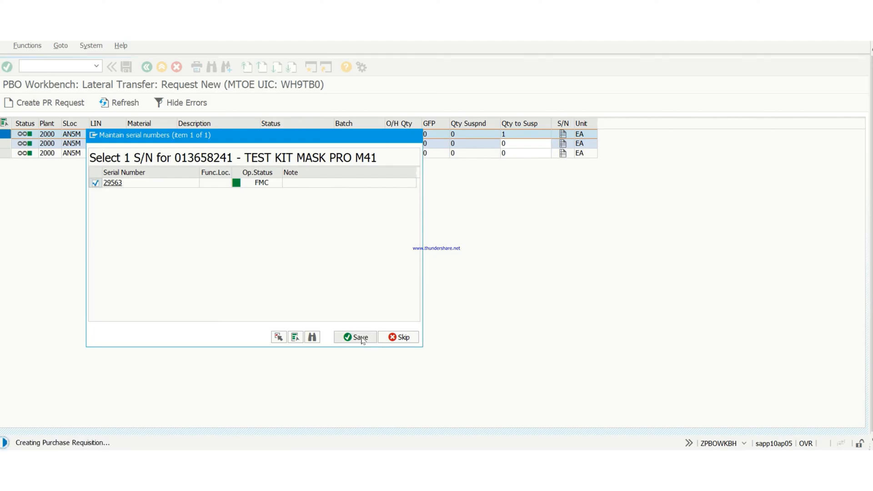
click(356, 337)
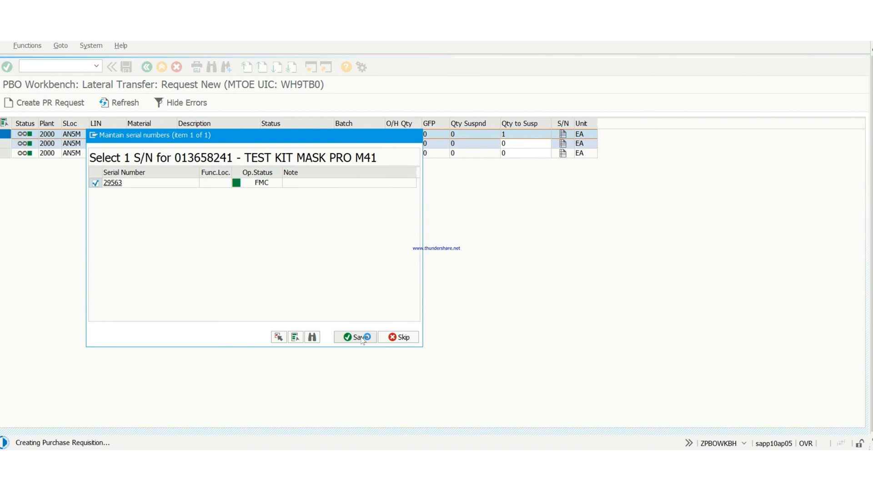
click(356, 337)
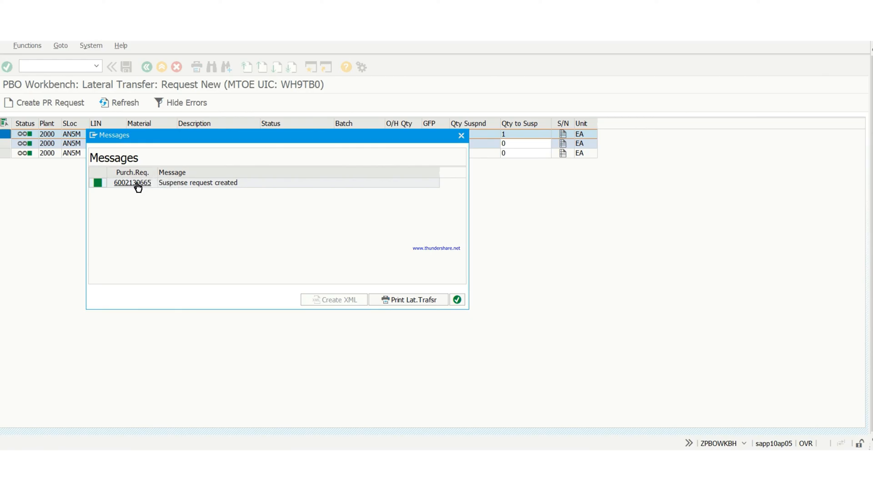
mouse_move(360, 297)
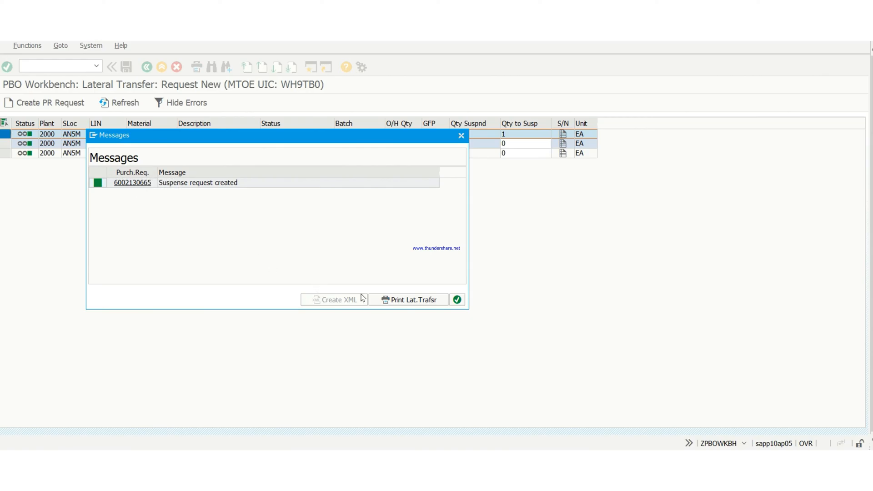
Generate the lateral transfer form with Print Lat.Trafsr
click(412, 299)
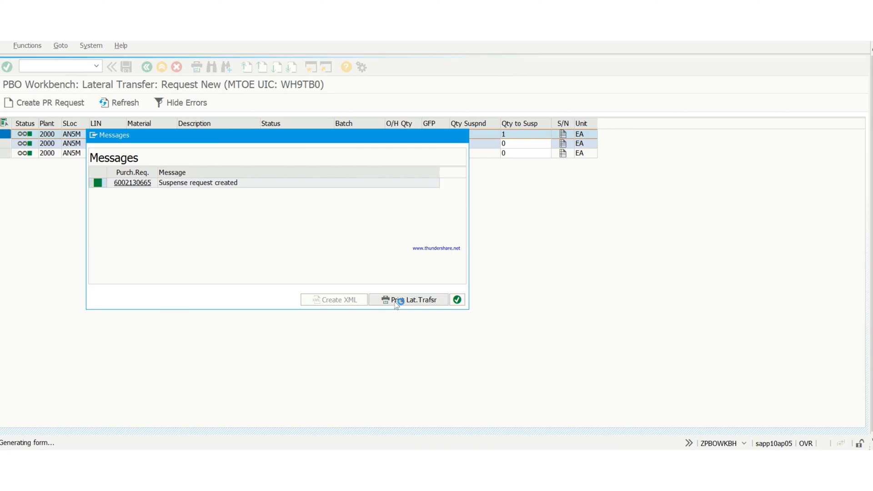
click(413, 299)
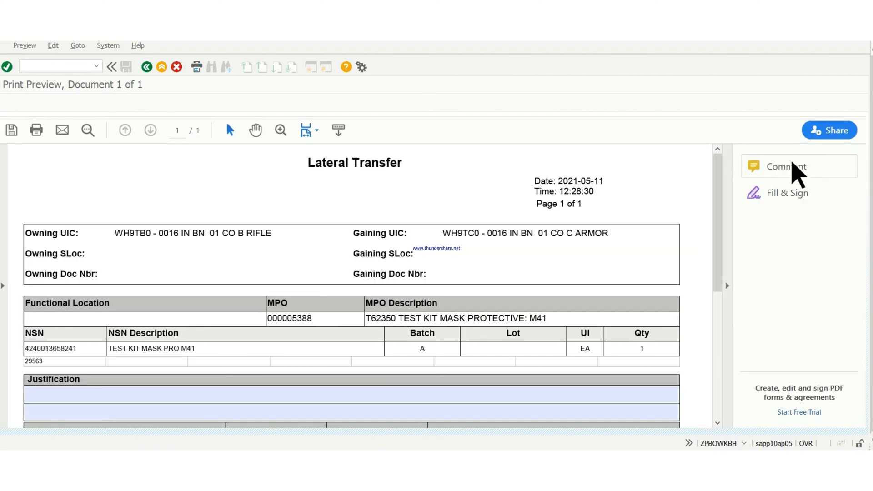
Enter 'PSD ID' and 'PR' in the form's two Justification lines
scroll(down, 3)
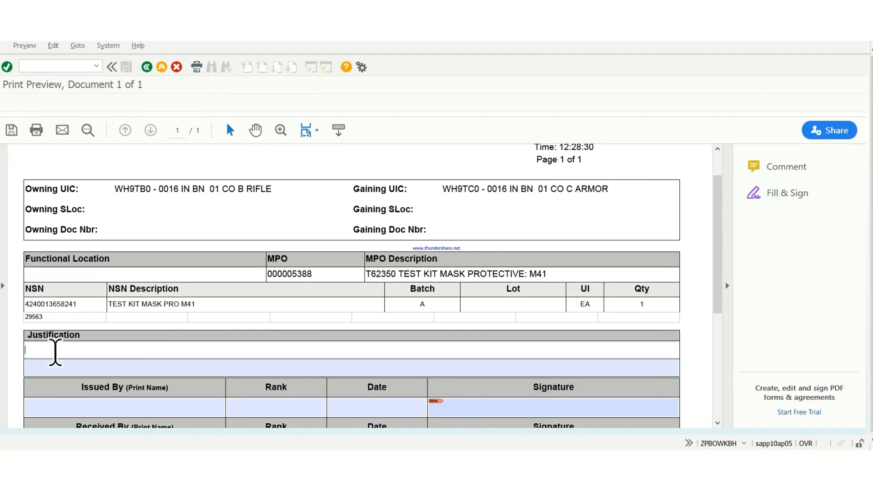
text(P)
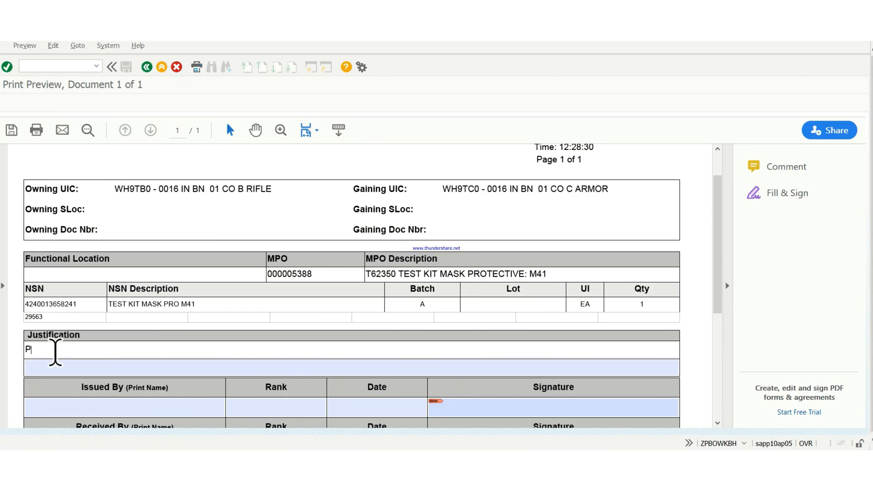
text(SD)
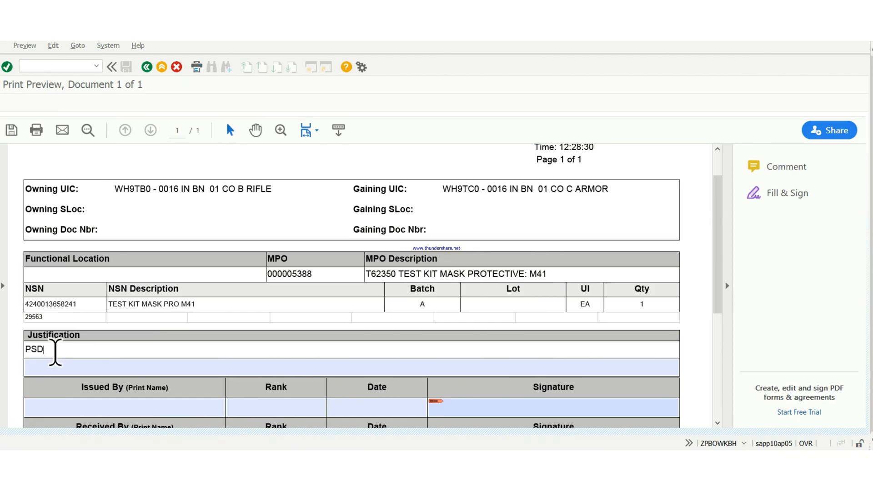
text(ID)
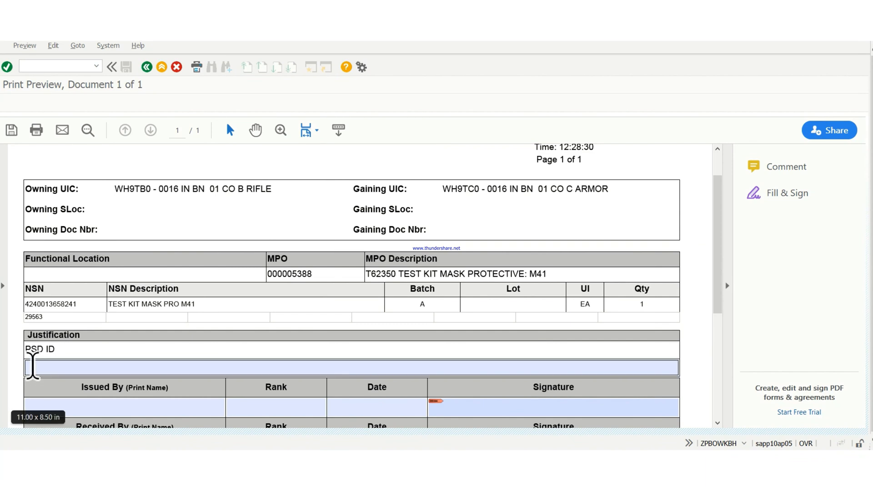
text(P)
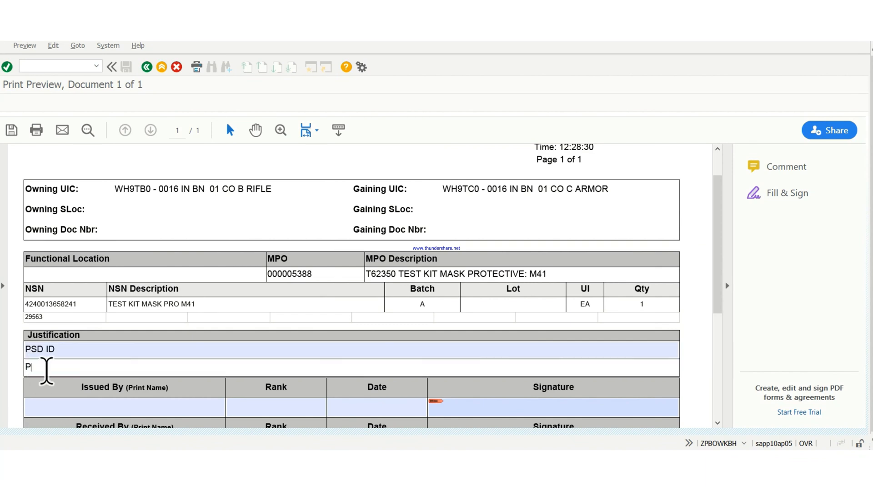
text(R)
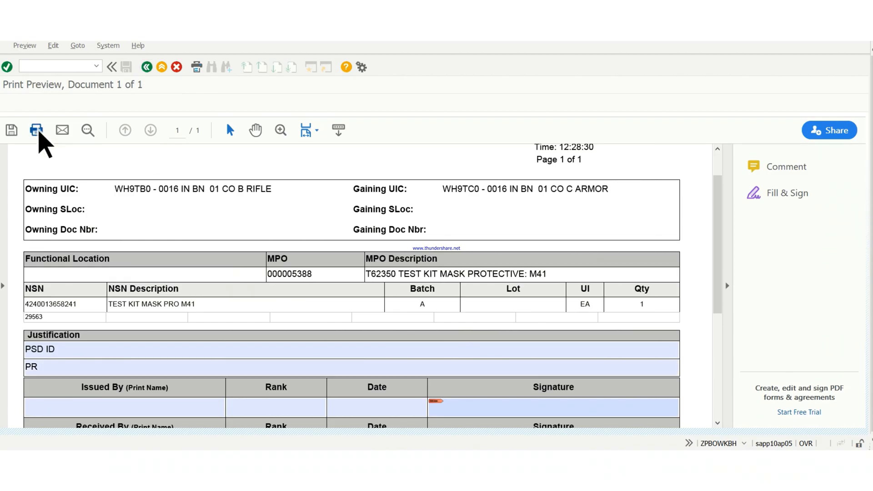
Open and close the print settings, then start sending the form as an attachment
click(36, 130)
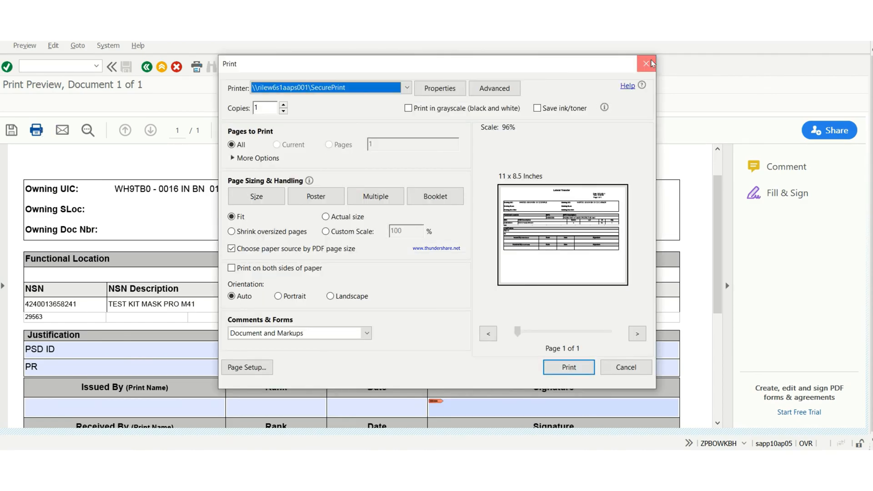
click(644, 64)
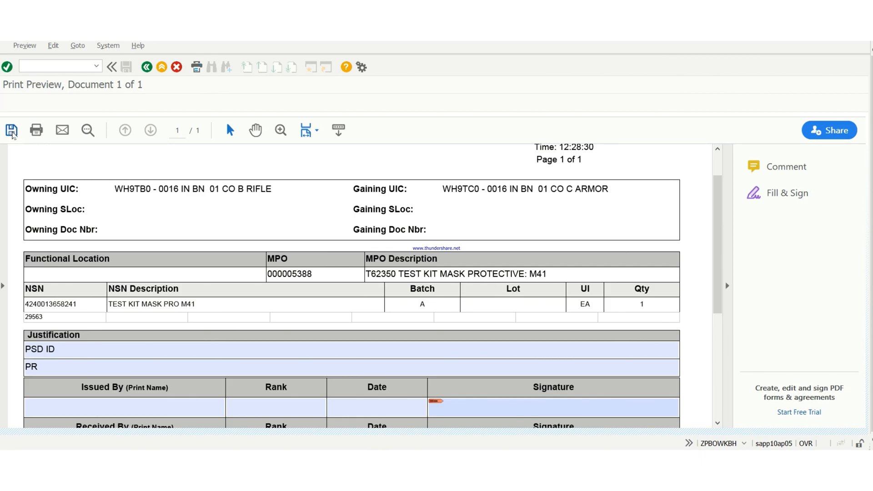
click(12, 130)
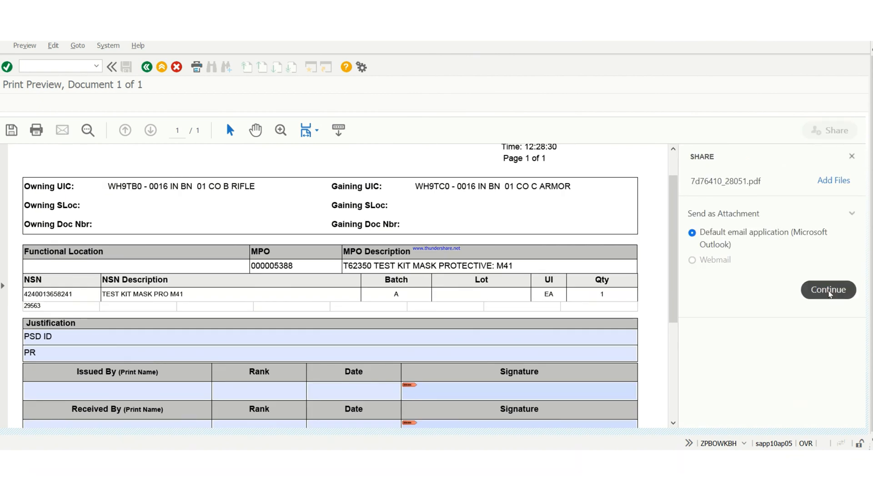
Send the PDF to the default email app, then close the Outlook draft
click(827, 289)
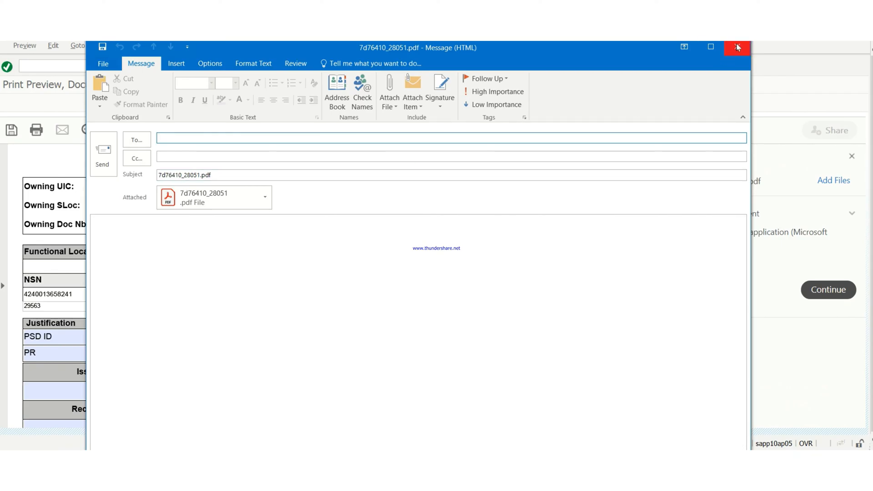
click(737, 47)
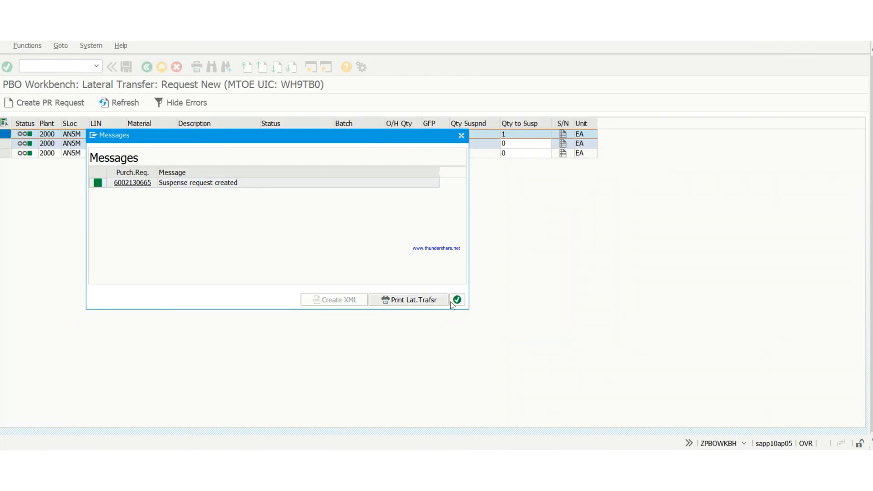
mouse_move(457, 300)
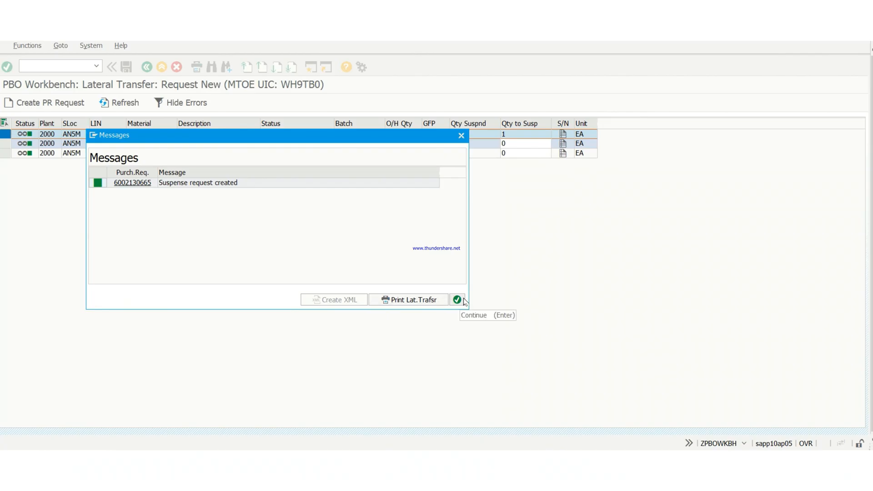
mouse_move(501, 232)
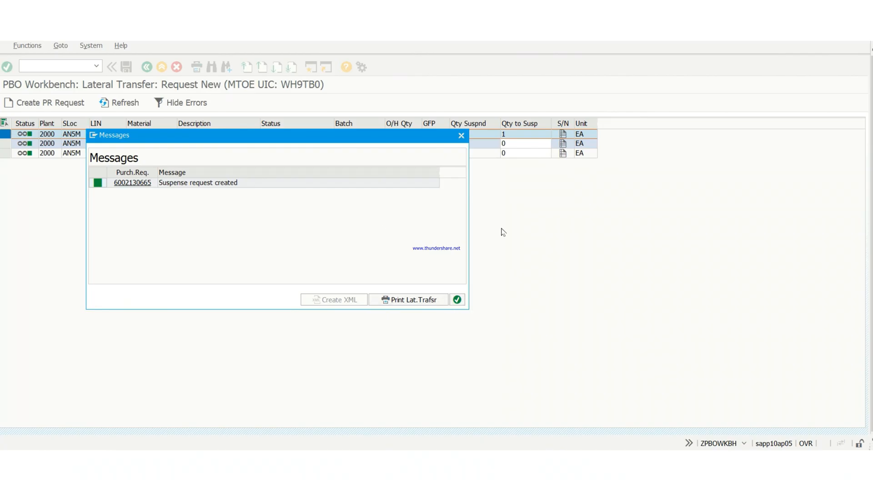
mouse_move(460, 137)
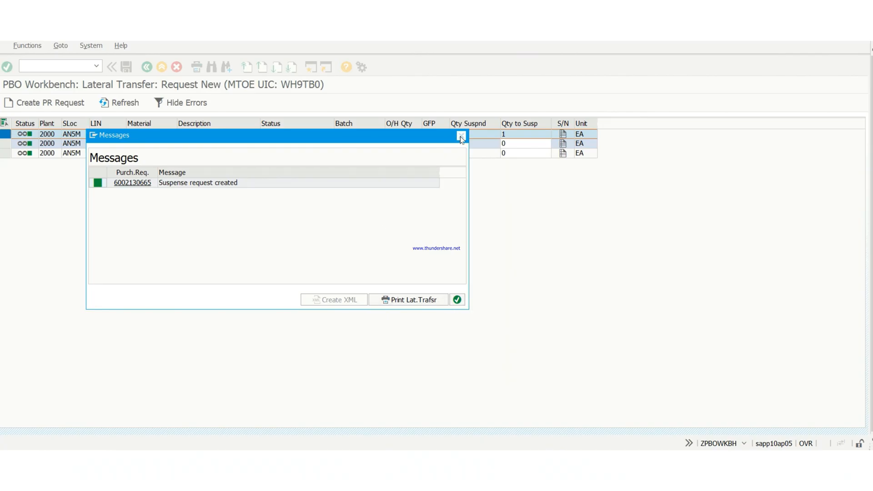
click(461, 135)
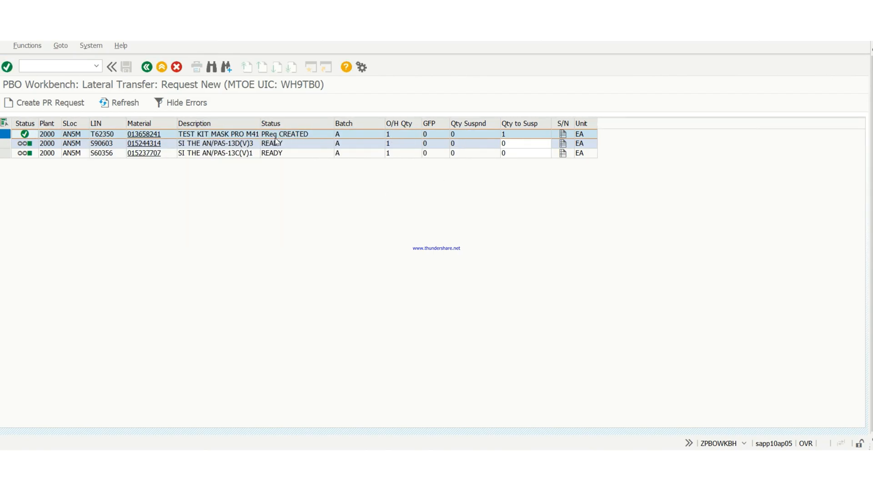
Refresh the lateral transfer list, resetting the mask to READY, then return to SAP Easy Access
click(124, 103)
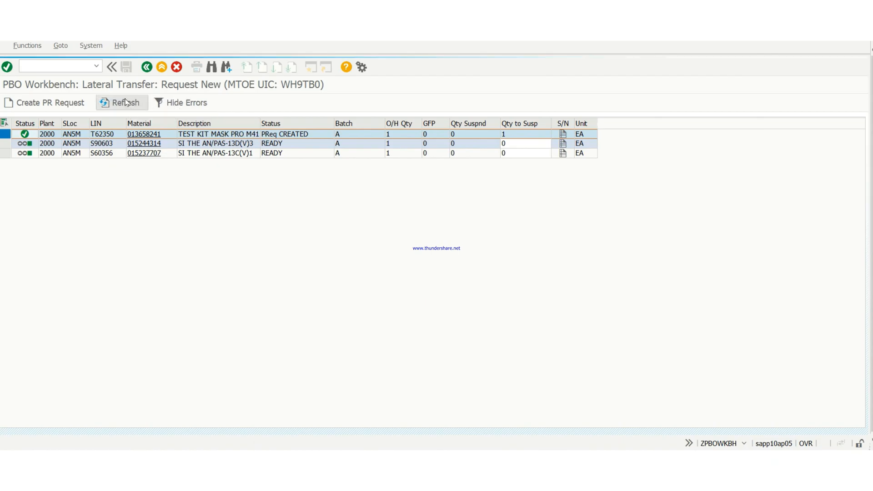
click(120, 102)
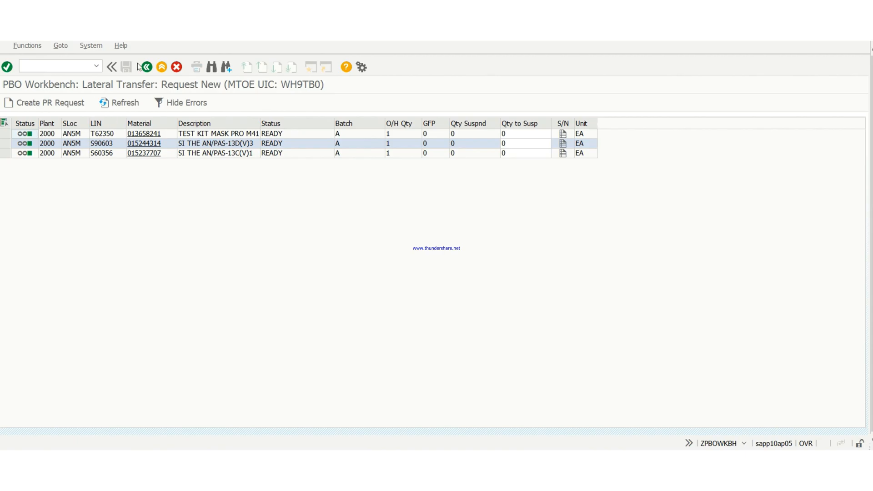
mouse_move(145, 67)
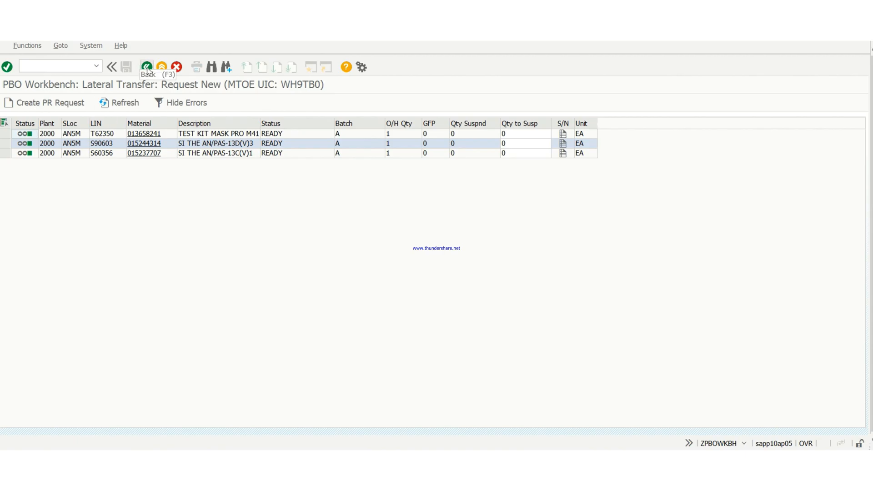
click(146, 67)
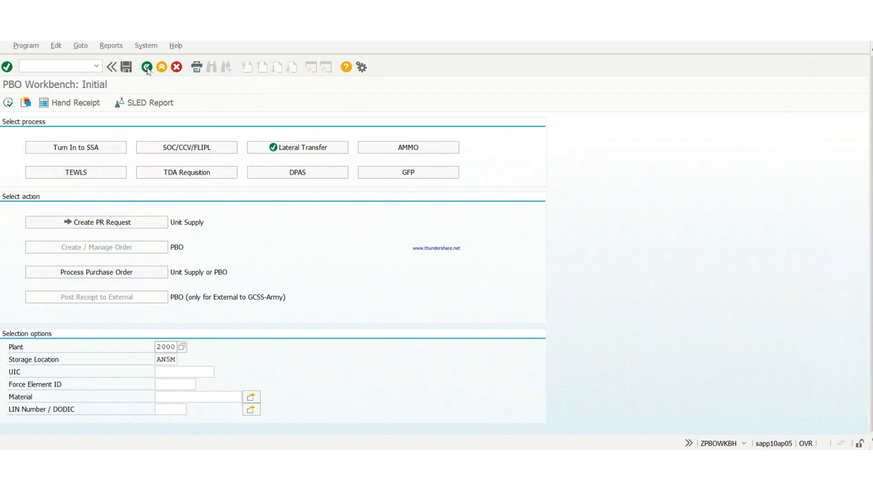
click(146, 67)
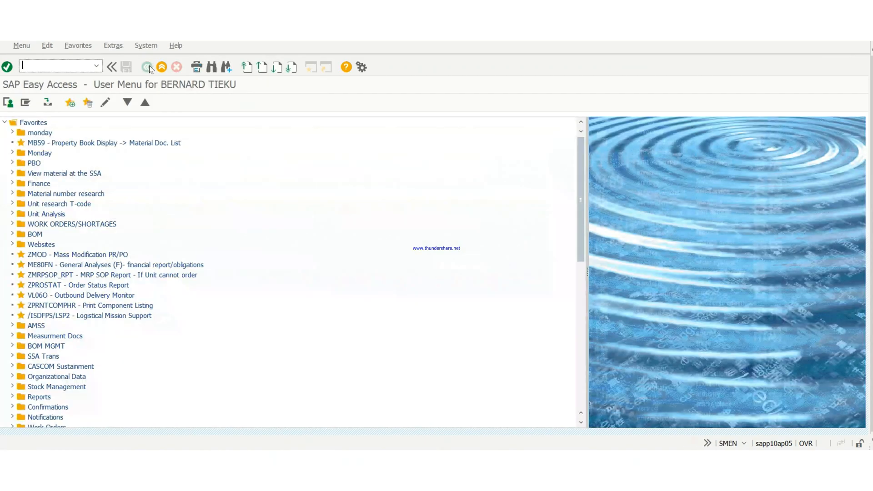